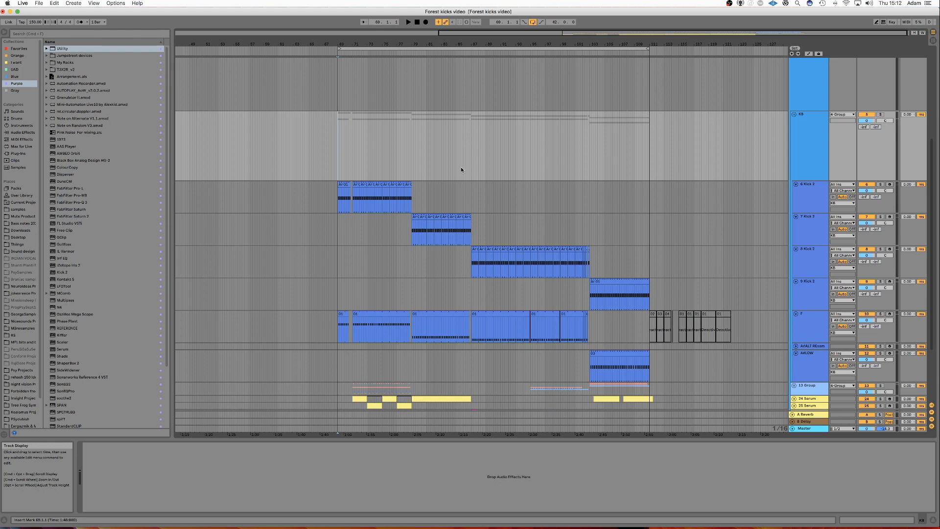
mouse_move(522, 239)
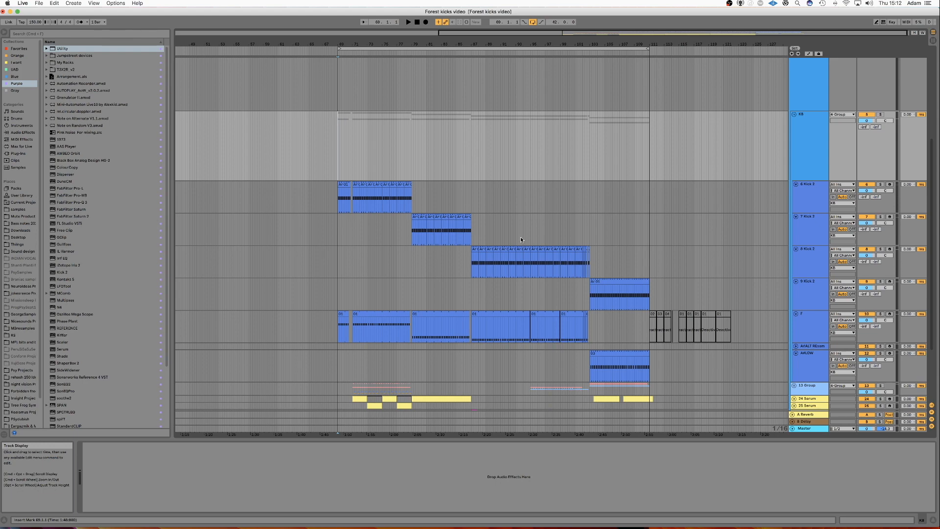
mouse_move(647, 158)
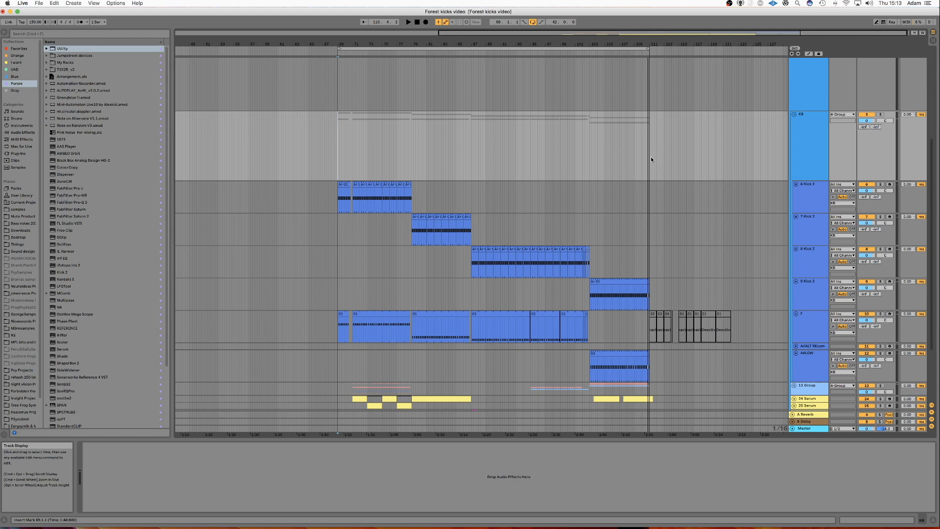
mouse_move(493, 186)
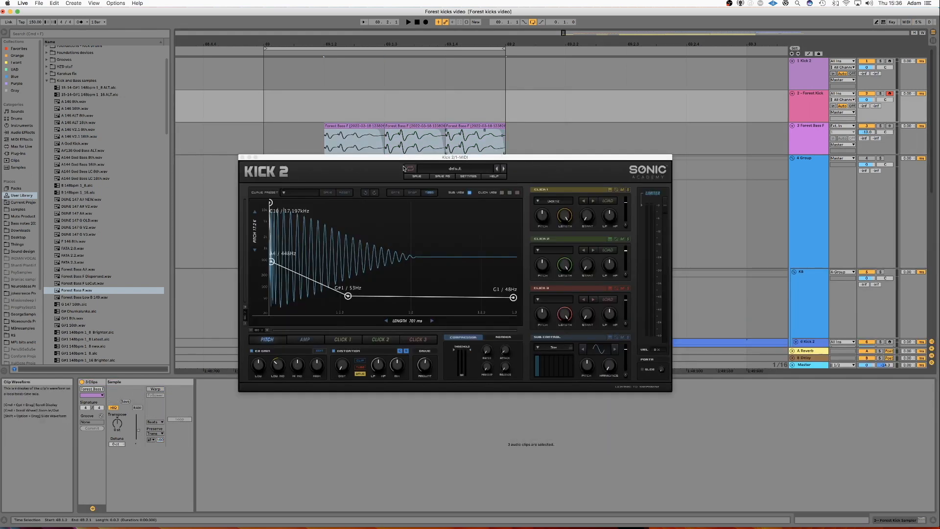
- Browse Kick 2's User presets into the Forest Kick category to load a Behaider kick
click(454, 168)
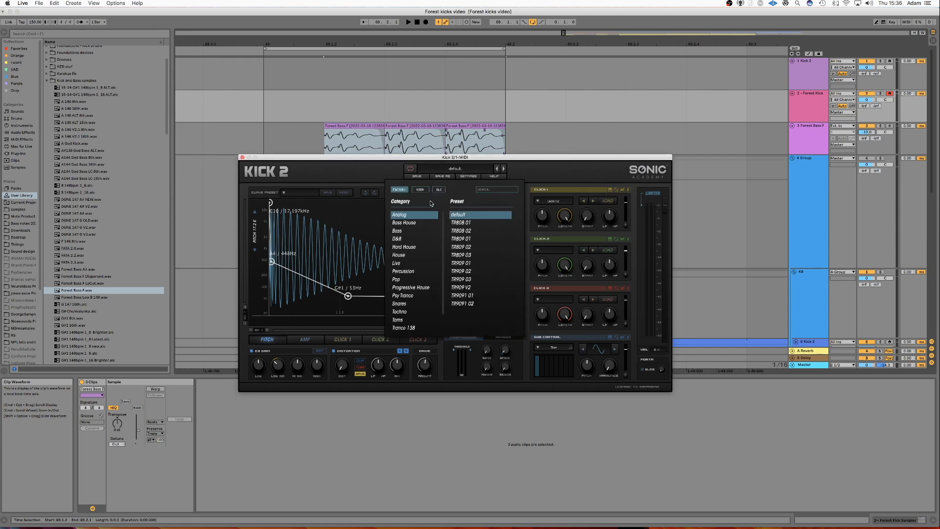
click(421, 189)
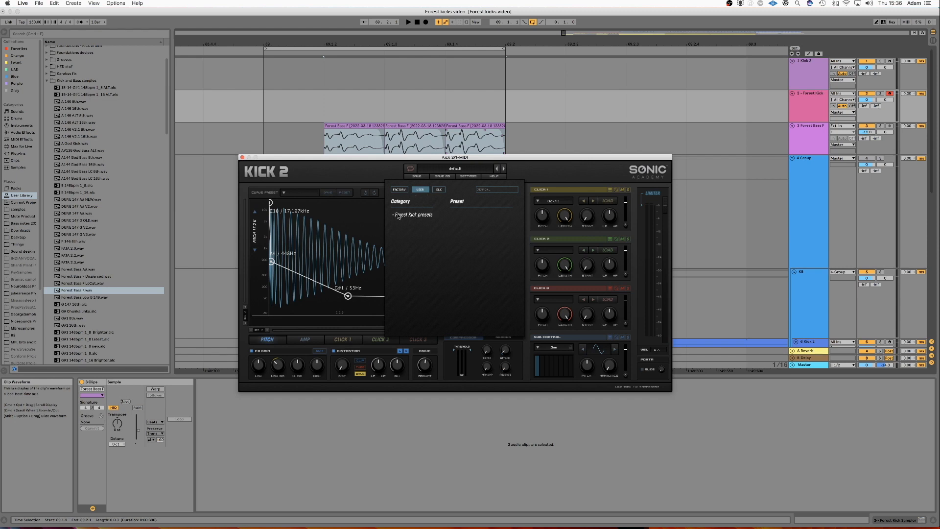
click(413, 215)
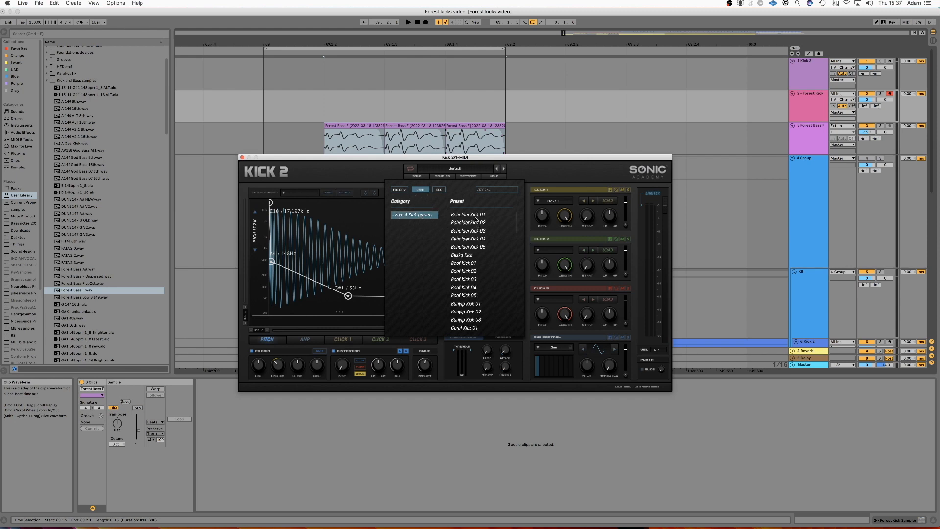
scroll(down, 3)
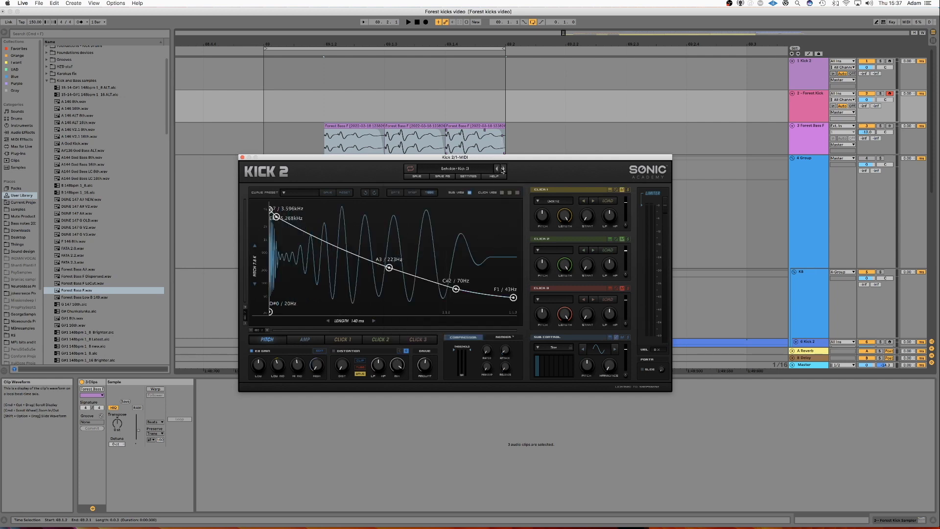
- Step Kick 2 through the next Behaider presets, landing on one with a C#1 / 35Hz pitch end
click(503, 168)
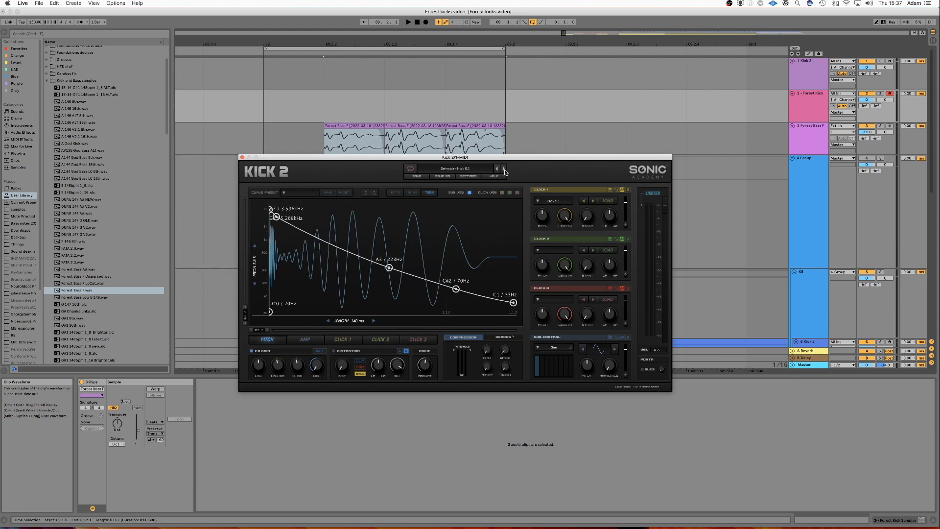
click(502, 168)
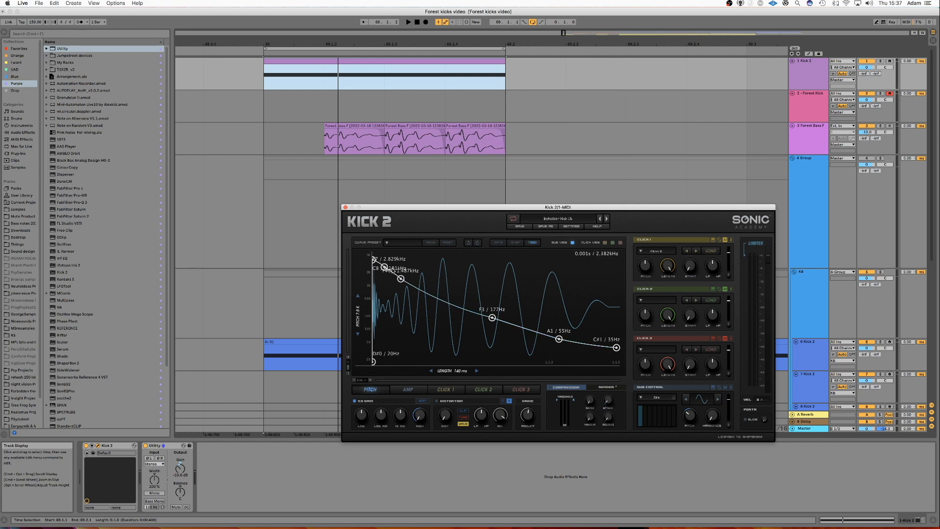
click(408, 389)
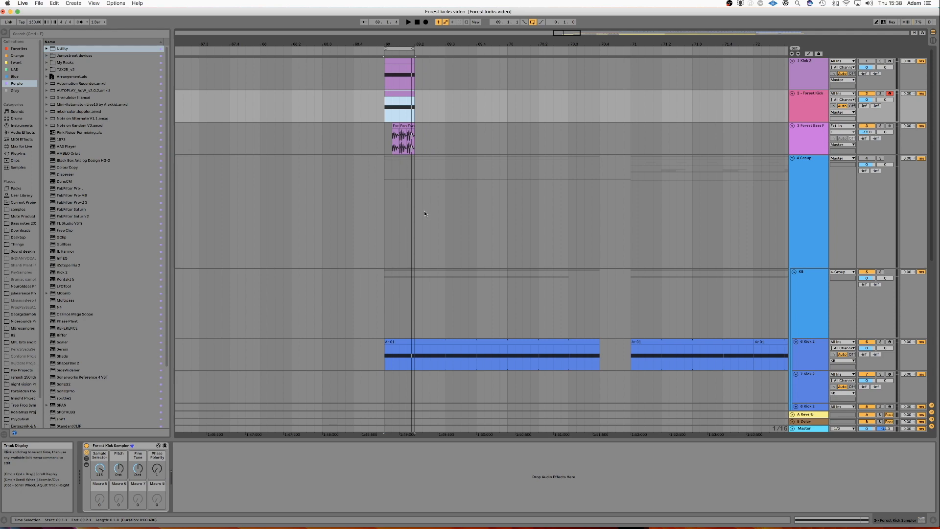
mouse_move(434, 192)
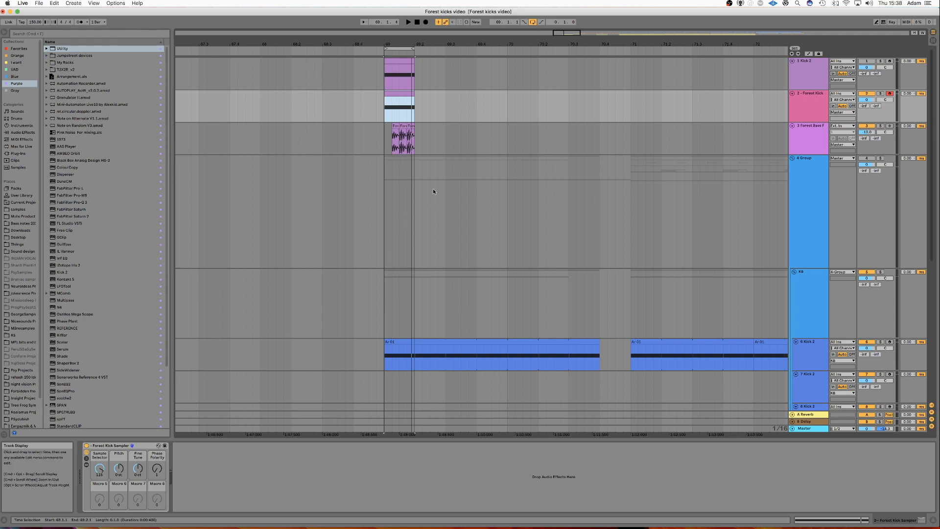